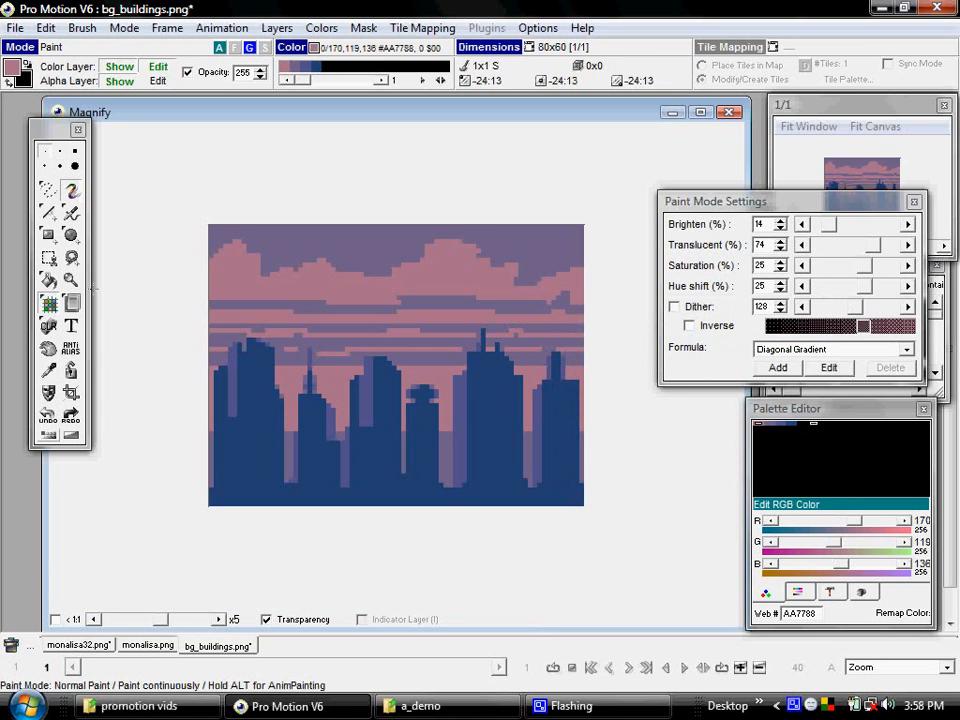
mouse_move(47, 304)
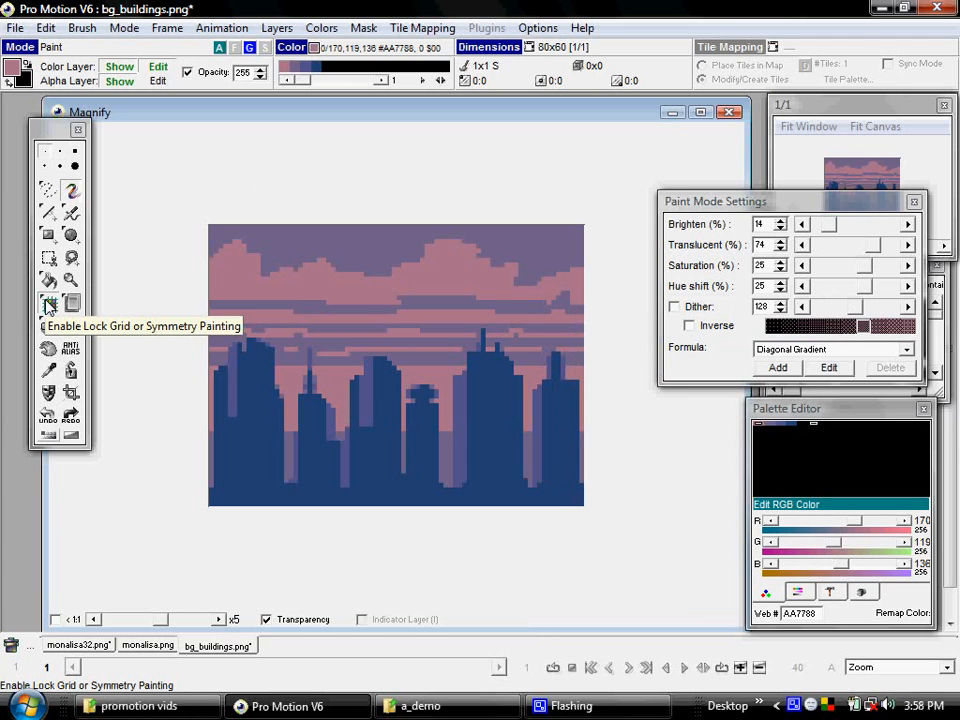
Step: Enable lock grid and symmetry painting, showing the two-dot mirror symmetry settings
click(49, 303)
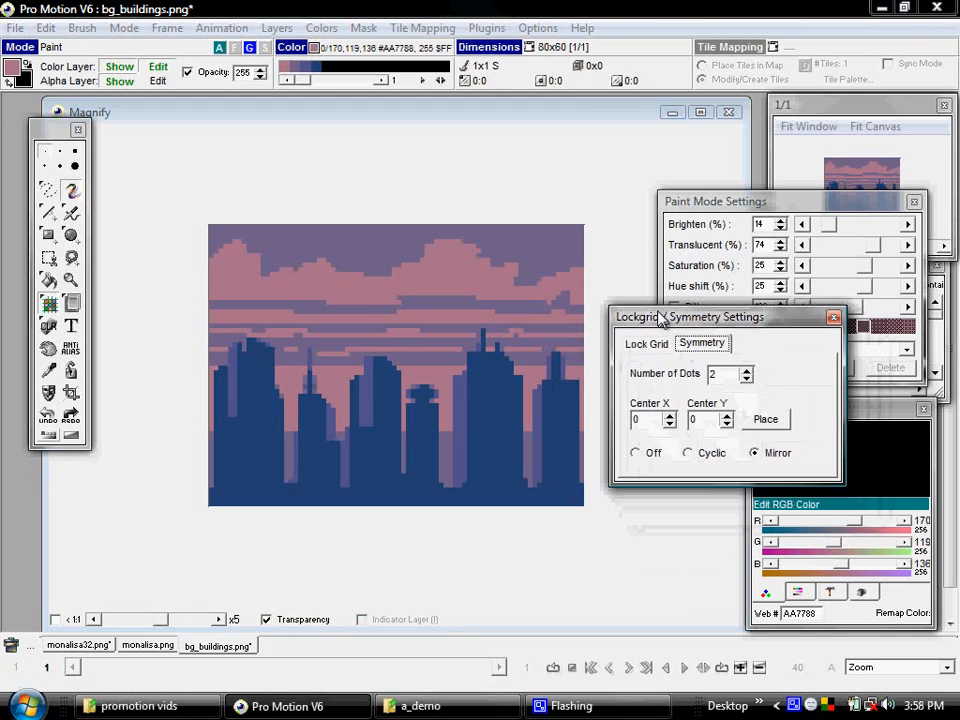
Step: Review the Lock Grid and Symmetry tabs, test then undo mirror painting, and choose Cyclic symmetry
click(644, 340)
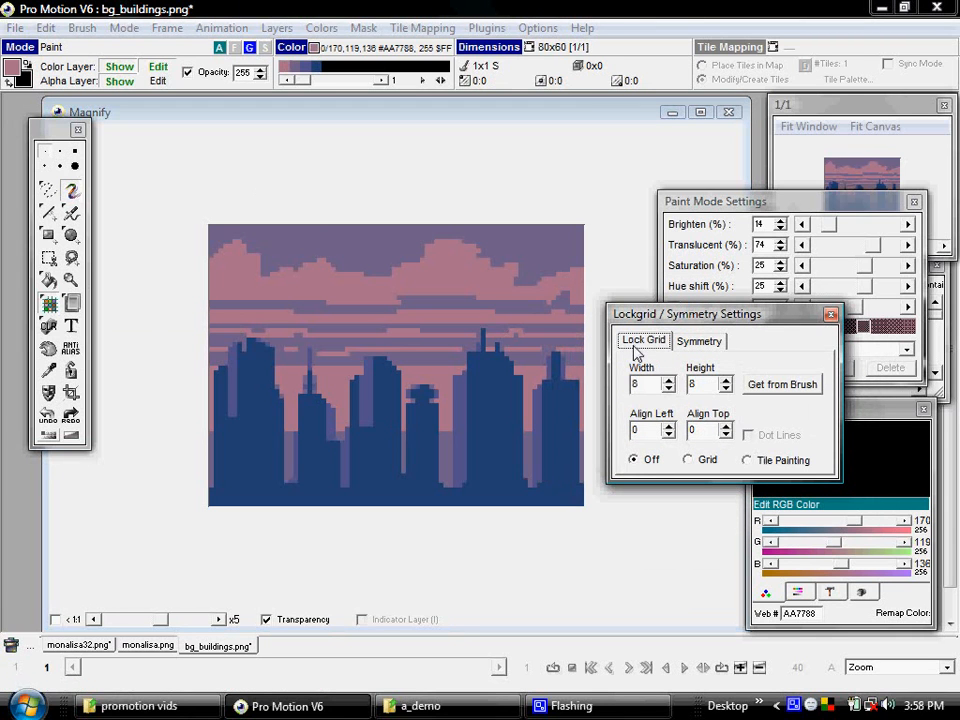
click(699, 340)
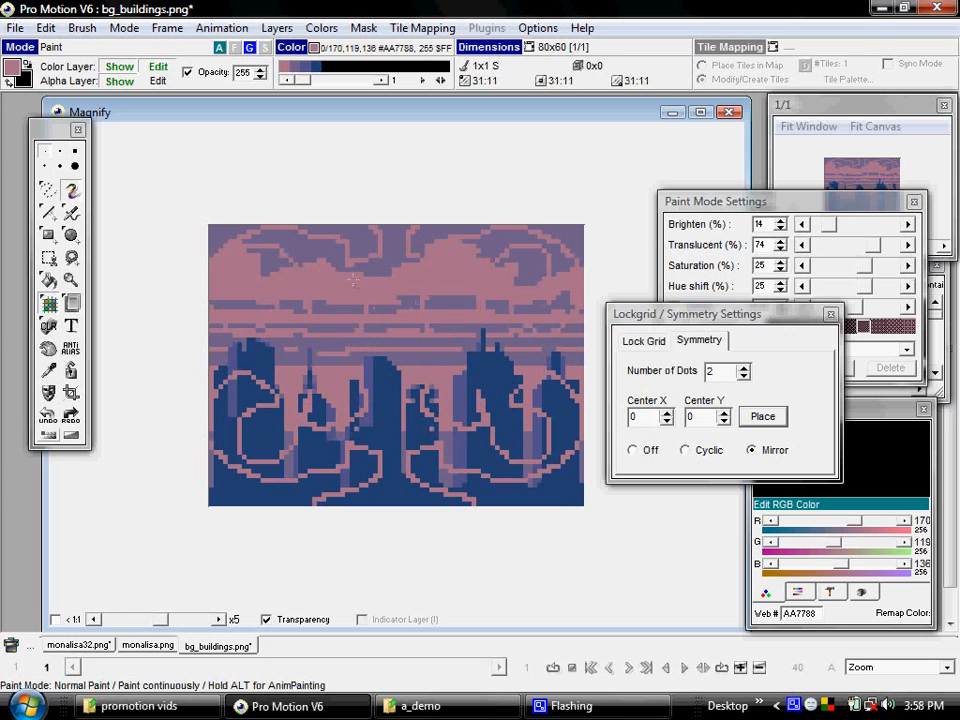
click(684, 450)
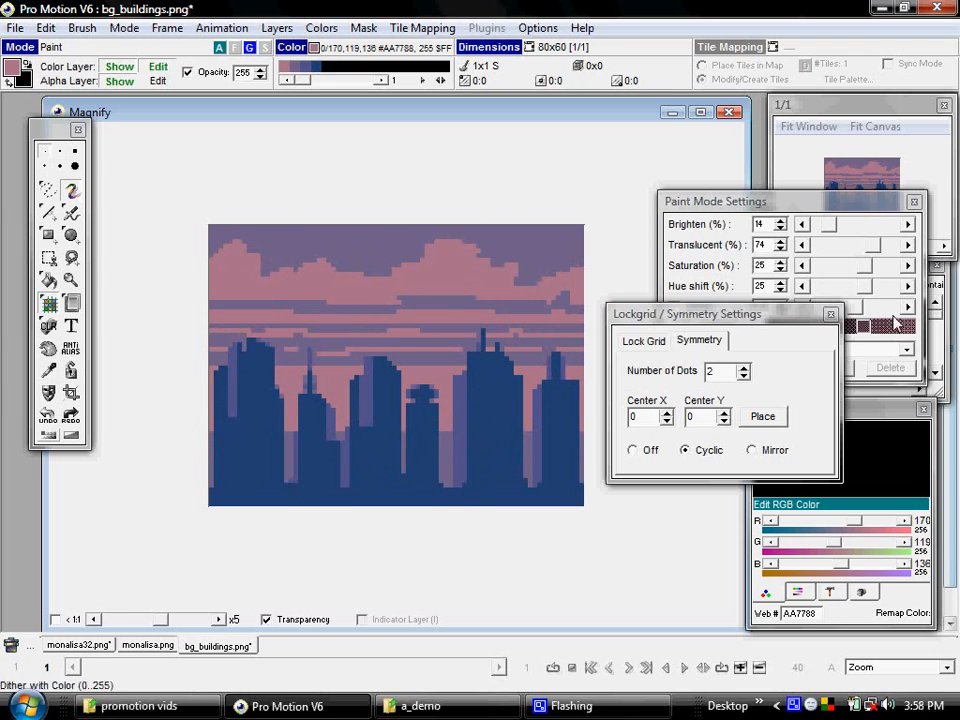
Step: Turn on an 8×8 snapping lock grid and paint test blocks on a blank canvas
click(642, 340)
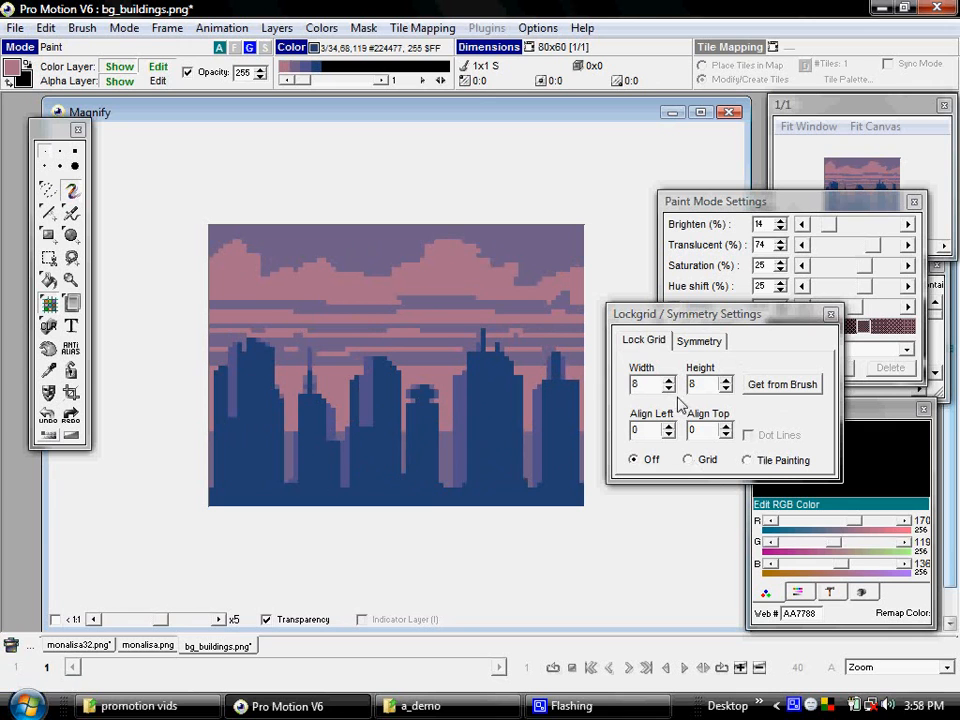
click(688, 459)
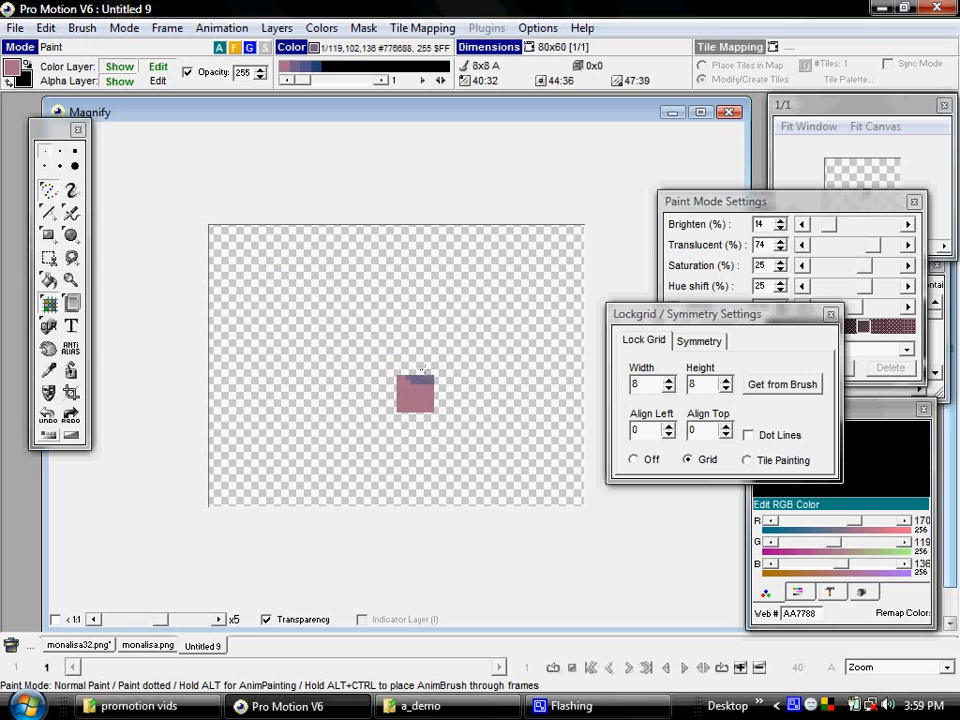
drag(415, 395, 370, 350)
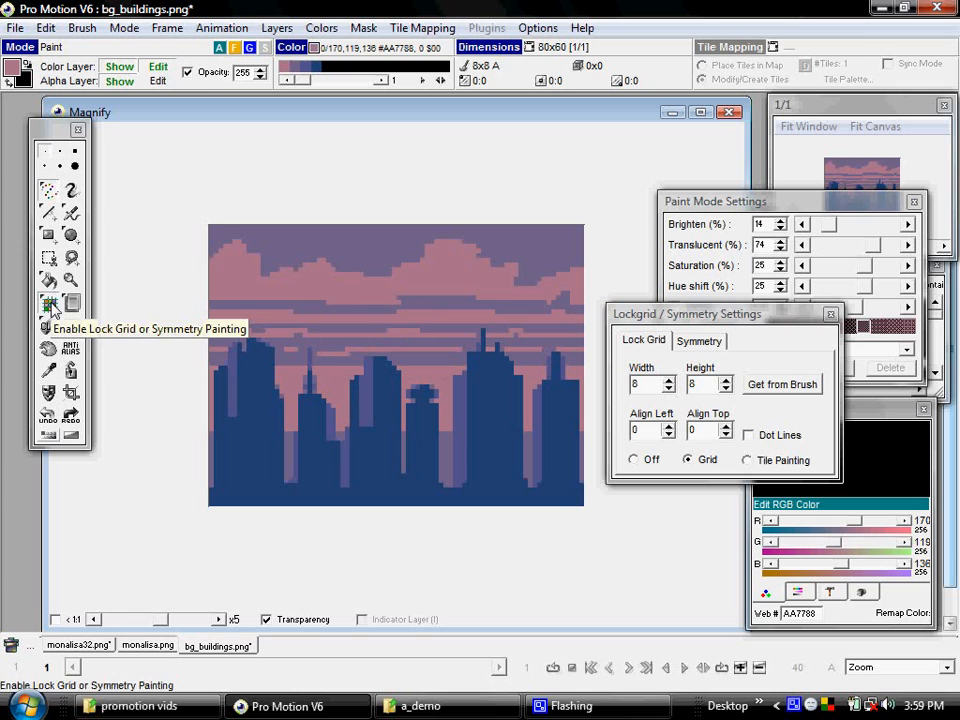
Step: Set the lock grid to width 80, height 60 with Tile Painting mode
click(353, 332)
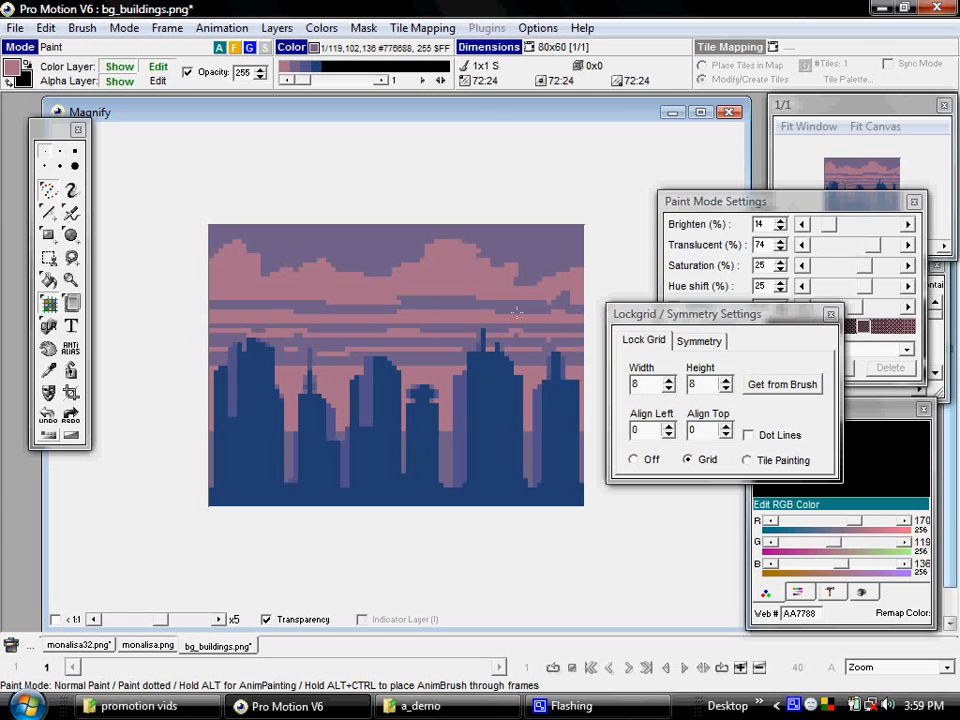
mouse_move(568, 55)
text(60)
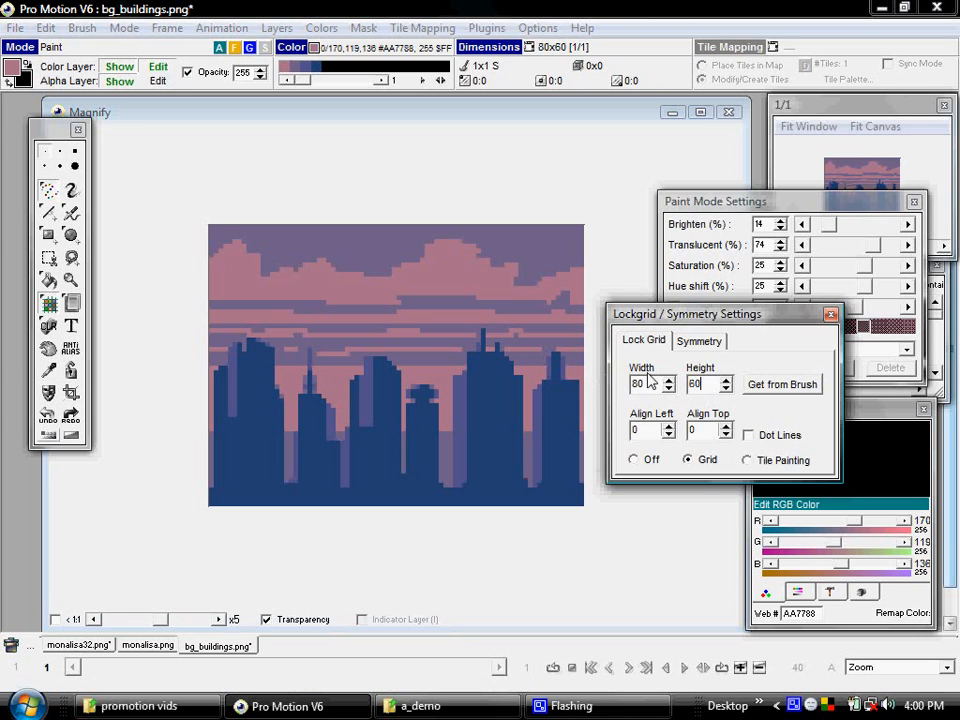
click(746, 460)
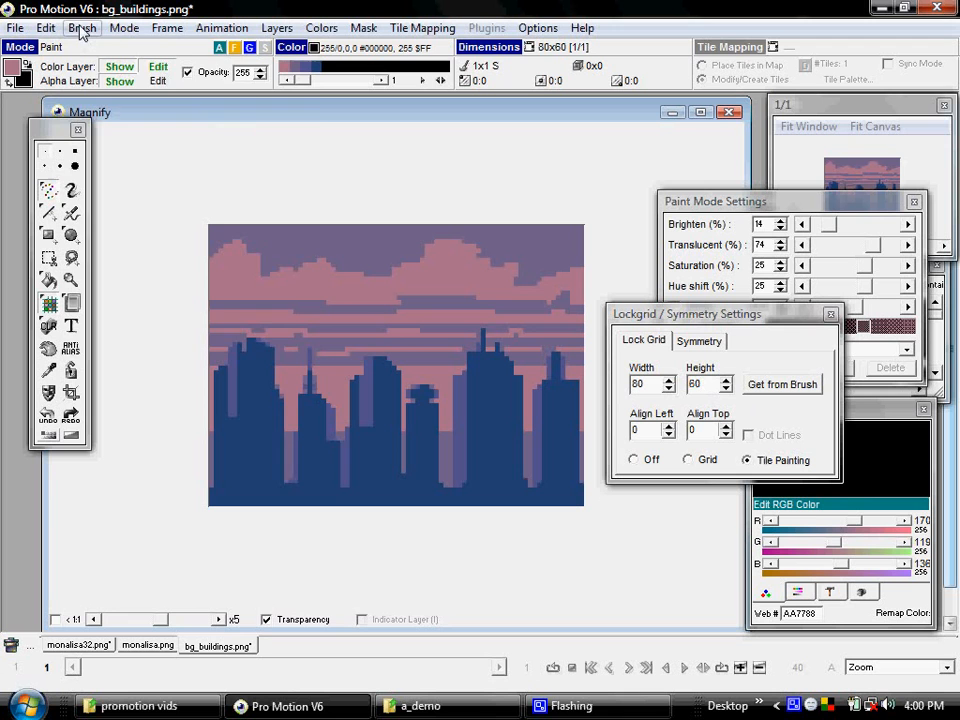
Step: Resize the canvas with Reposition to 240 pixels wide, anchored top-left
click(124, 27)
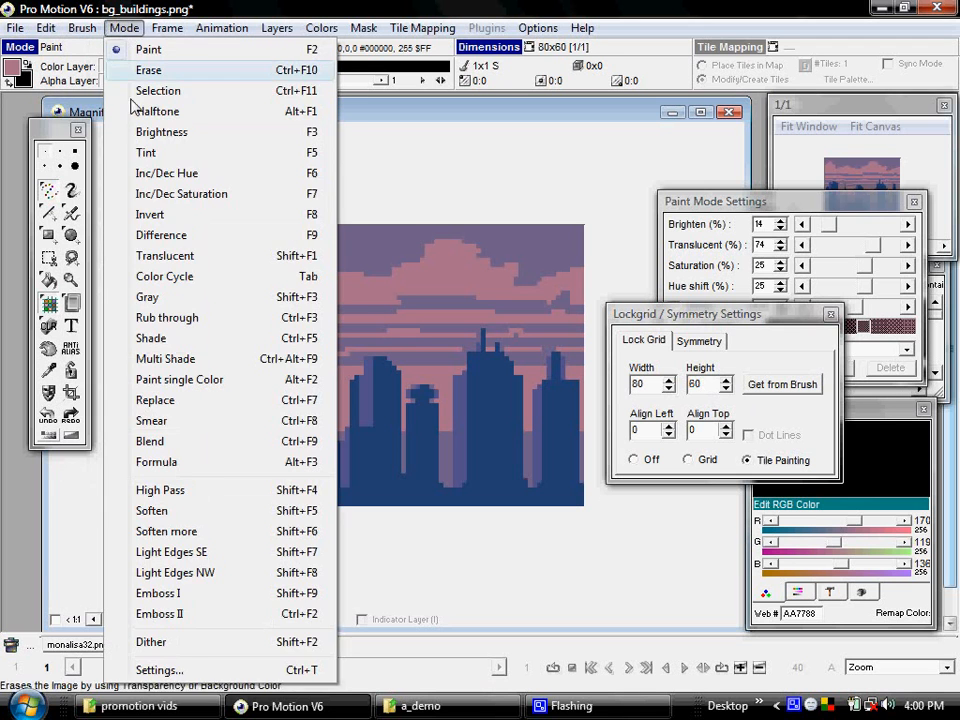
click(173, 27)
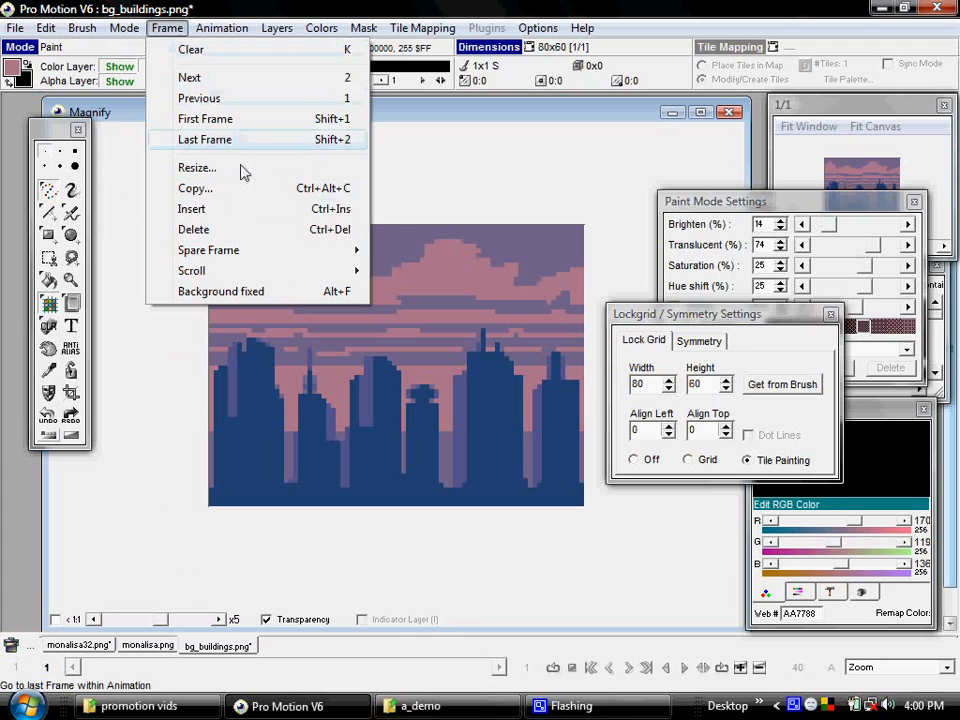
click(197, 167)
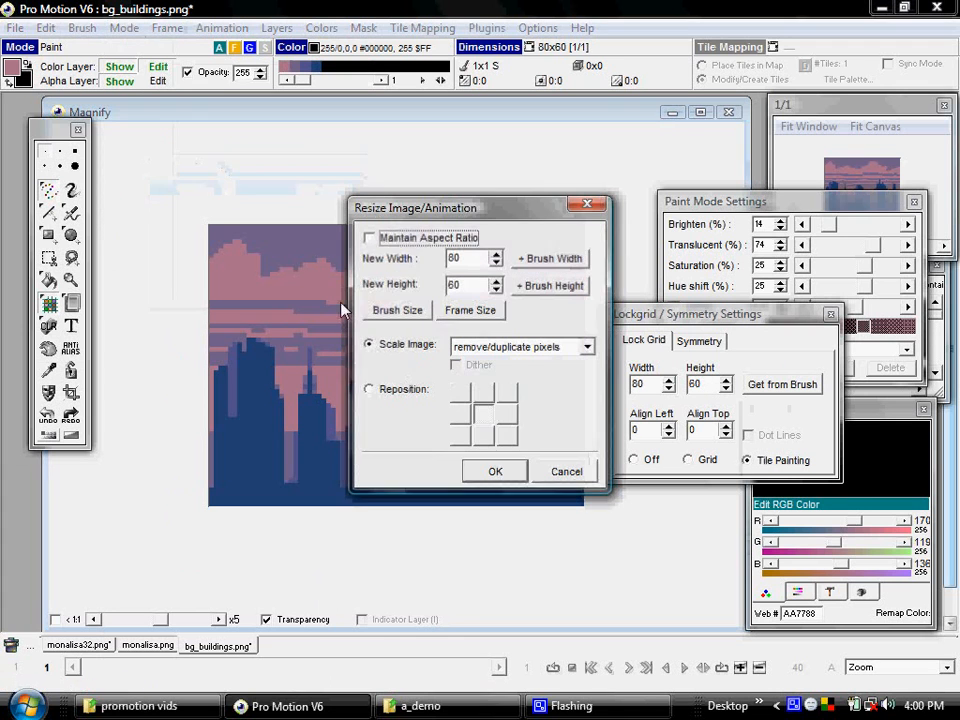
click(369, 389)
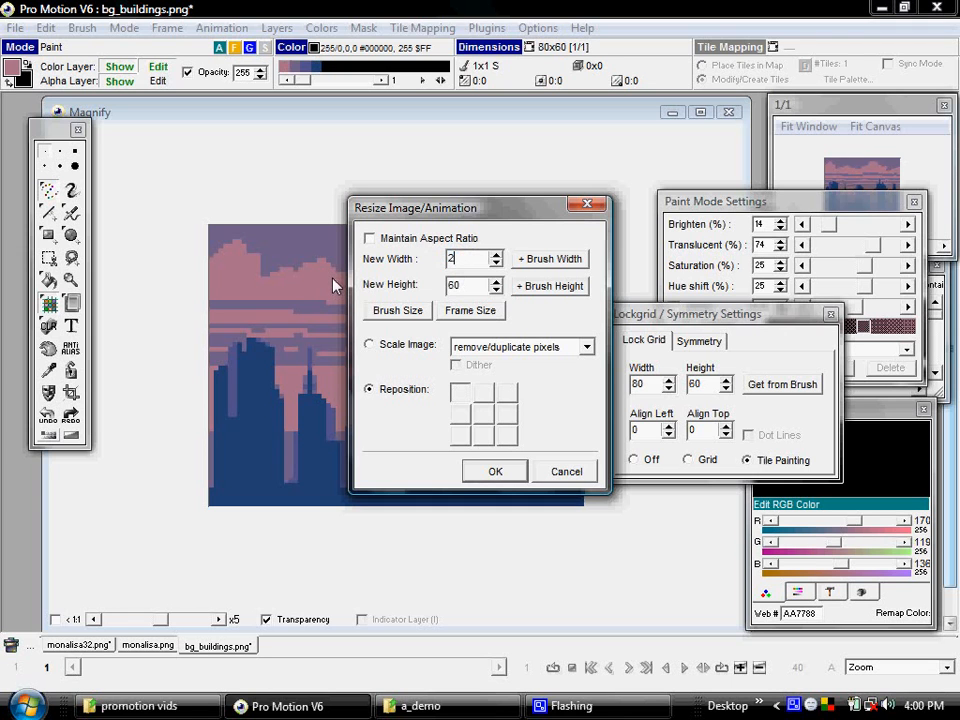
text(240)
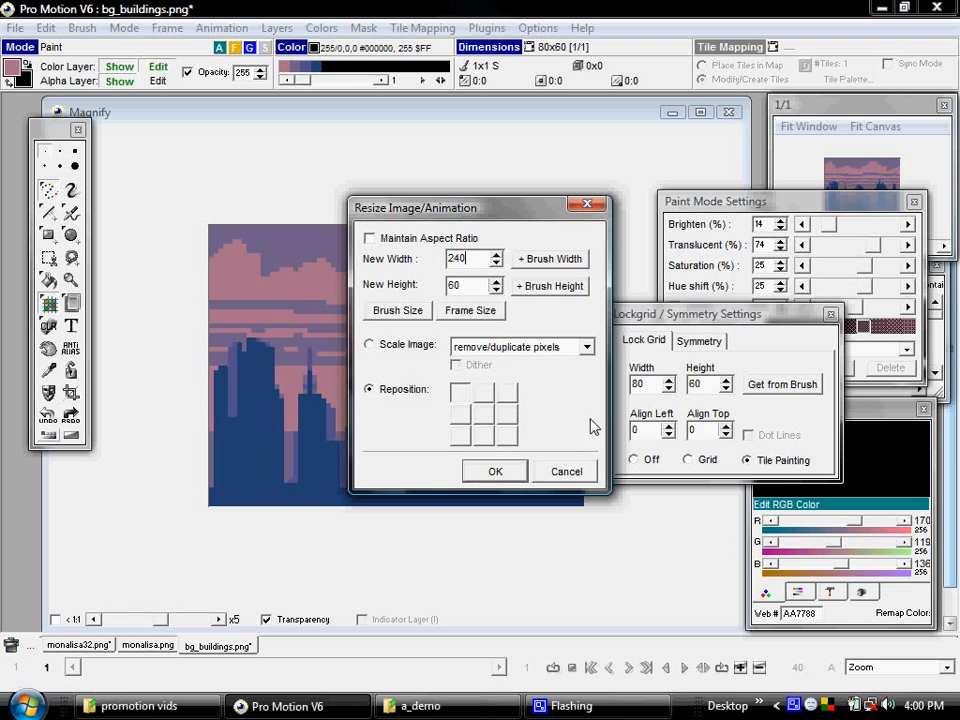
mouse_move(461, 394)
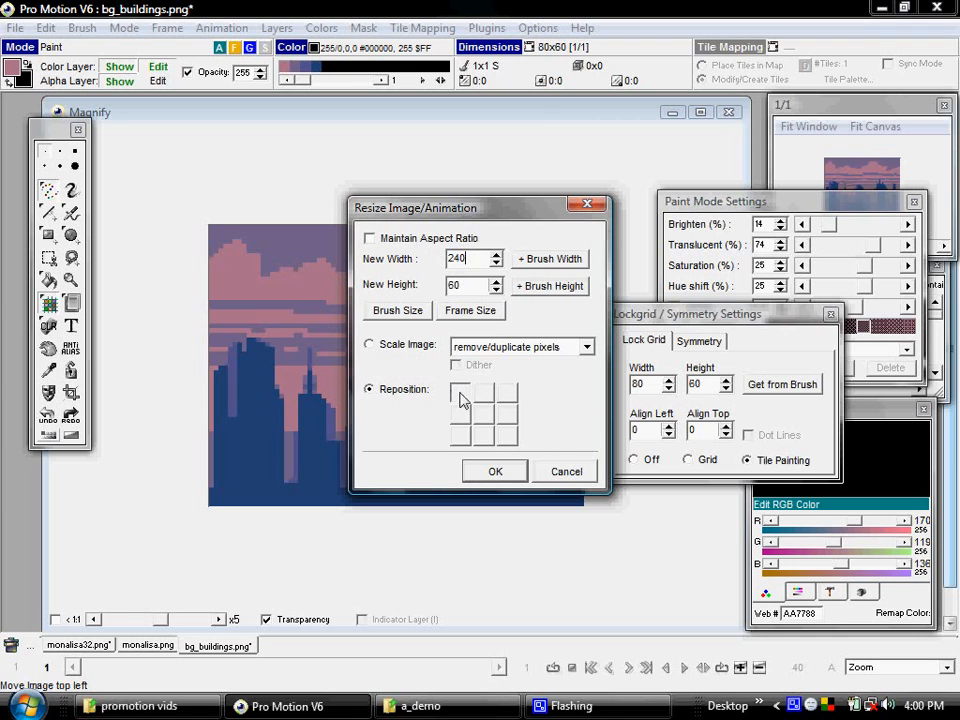
mouse_move(332, 419)
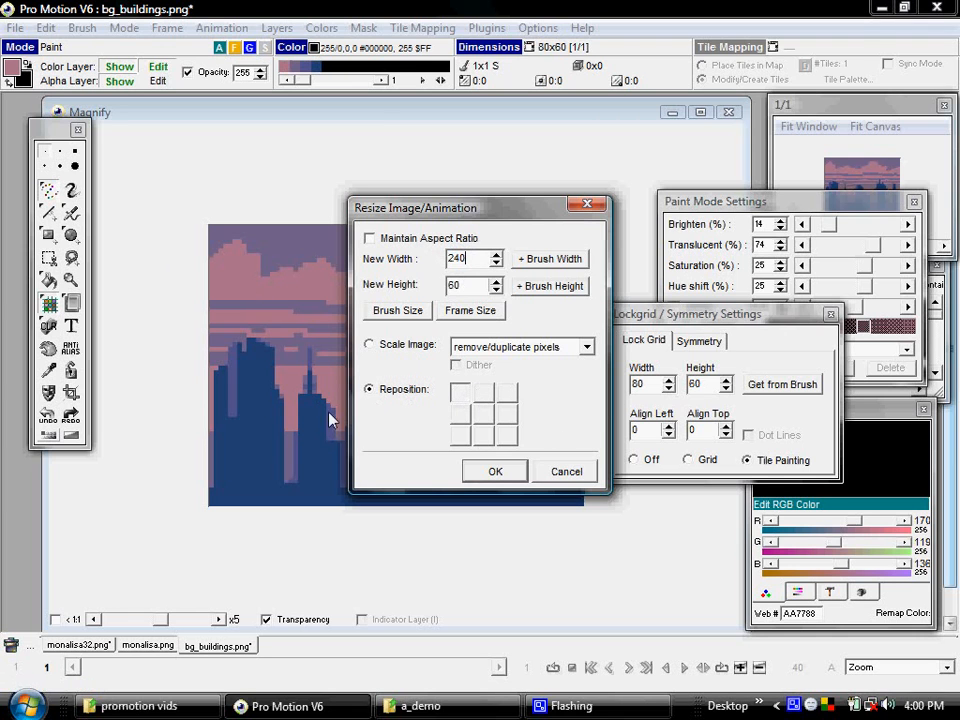
click(495, 471)
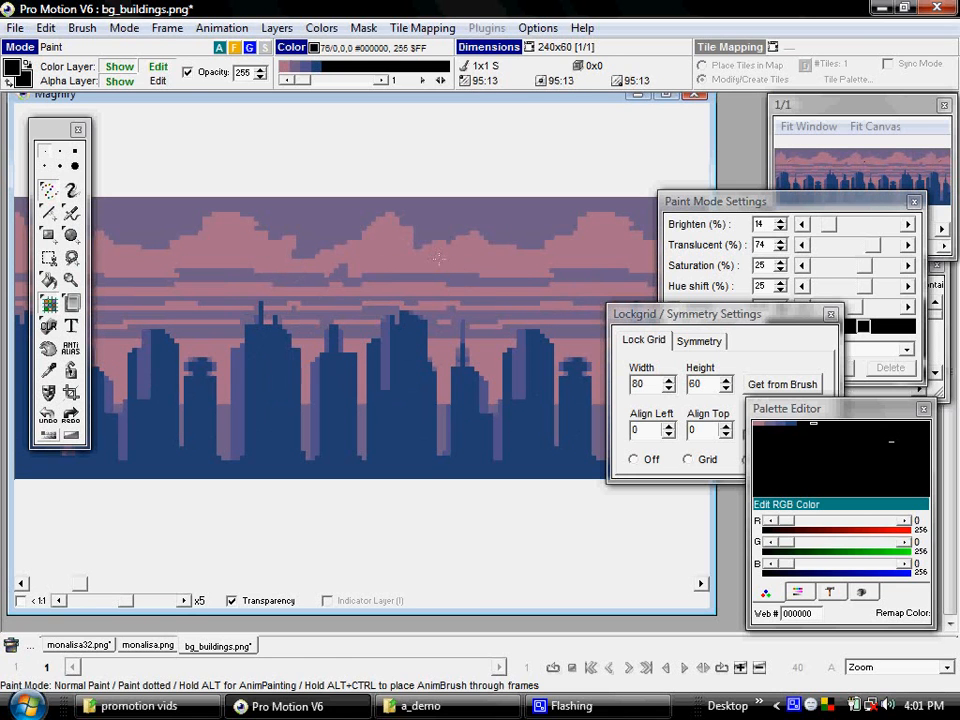
Step: Paint dark purple strokes into the sky that repeat across every 80-pixel tile
click(428, 243)
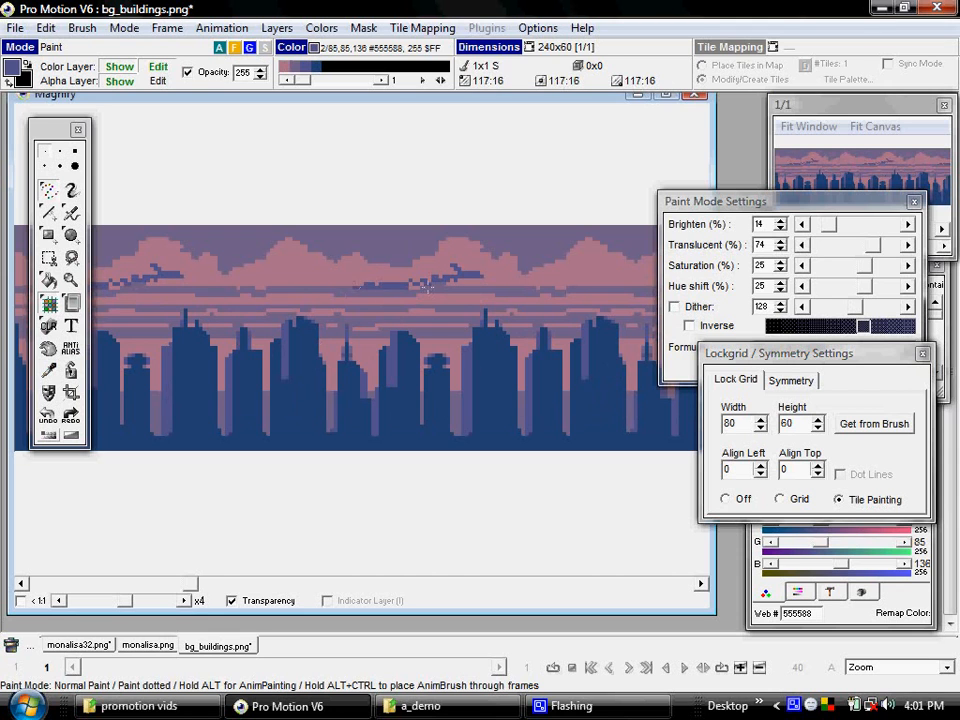
mouse_move(207, 287)
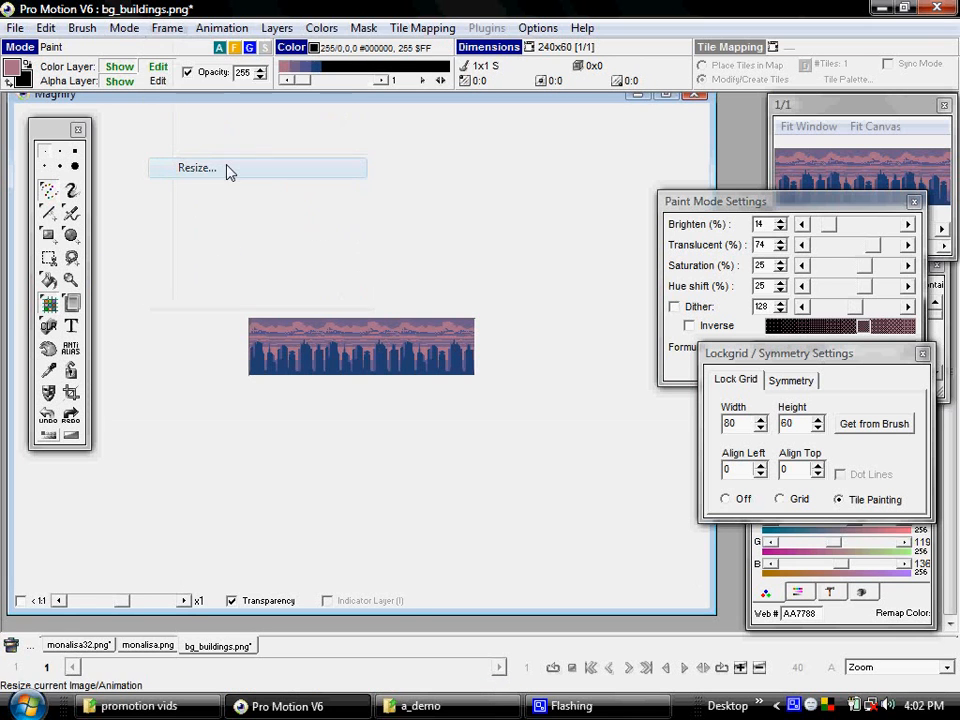
Step: Resize the canvas with Reposition to 80 pixels wide, keeping the left tile
click(196, 167)
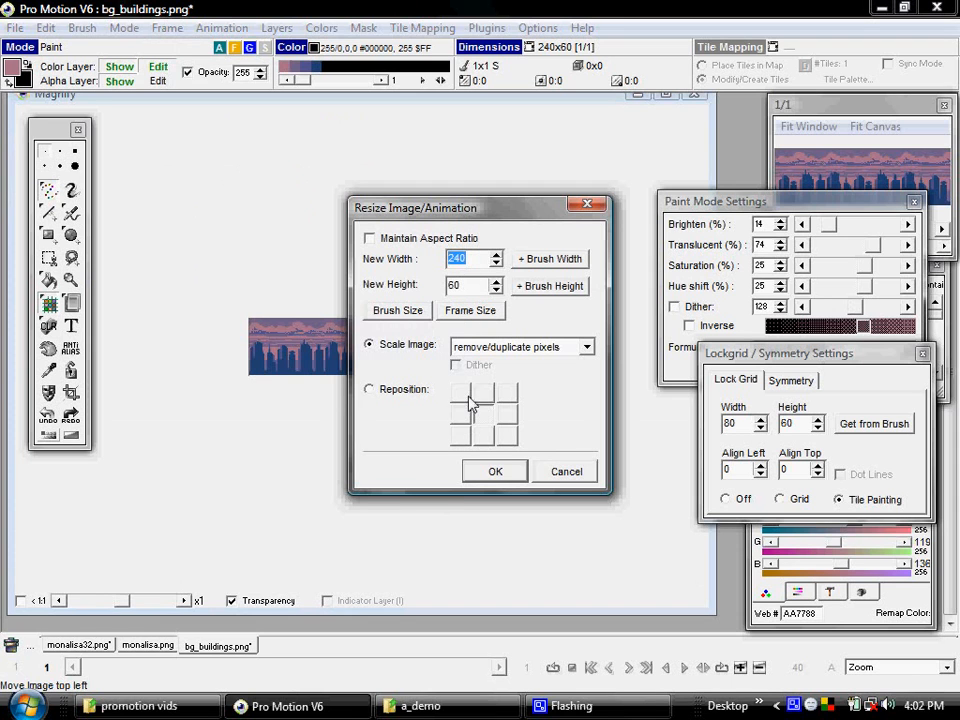
click(368, 389)
text(80)
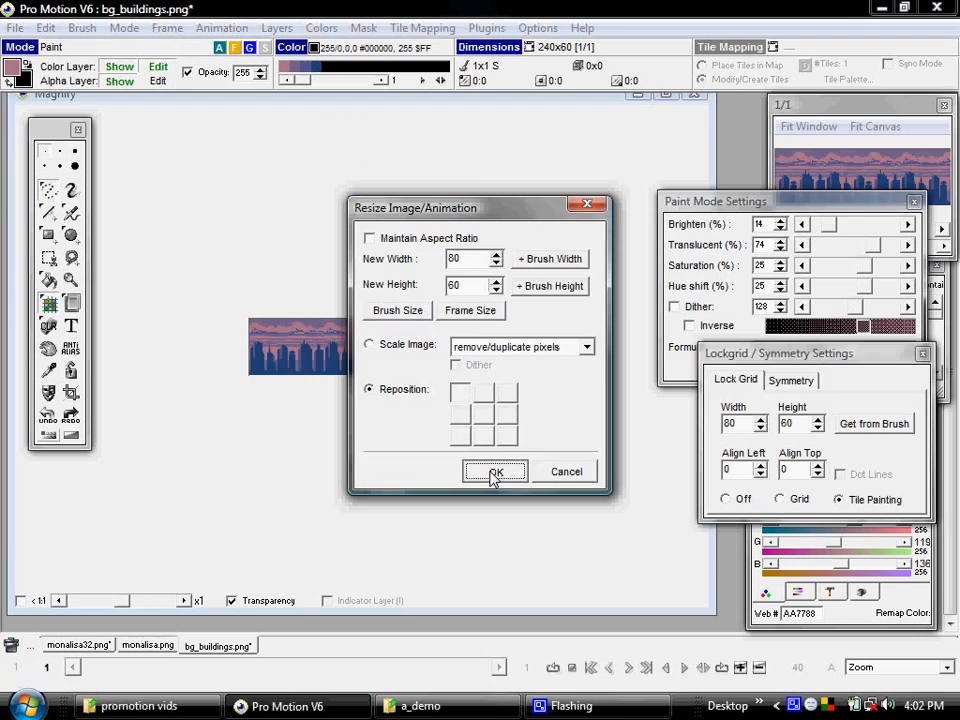
click(495, 472)
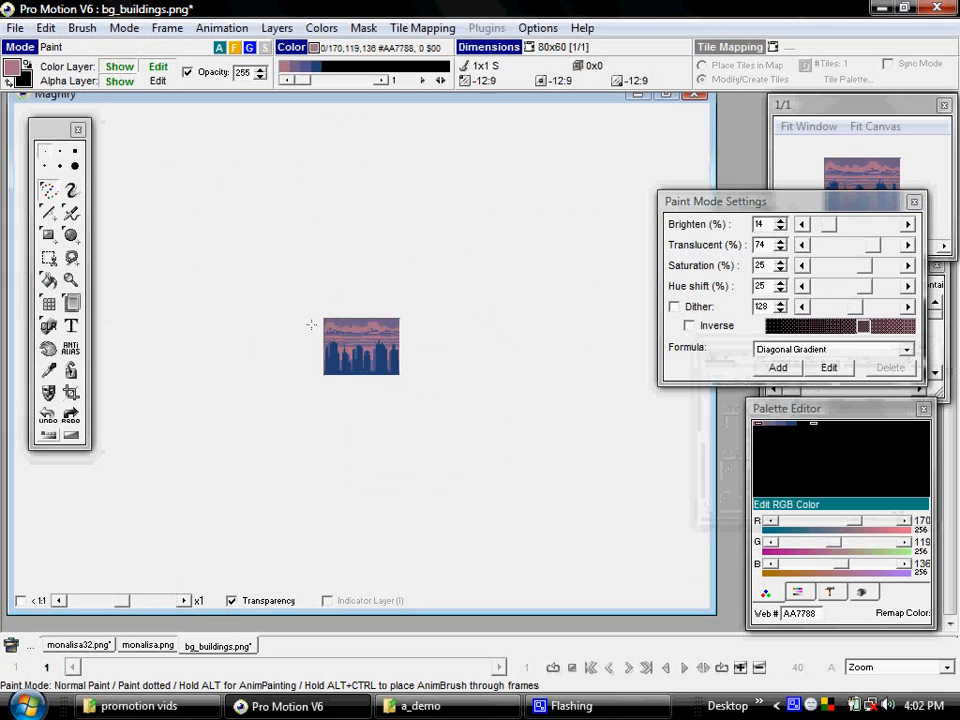